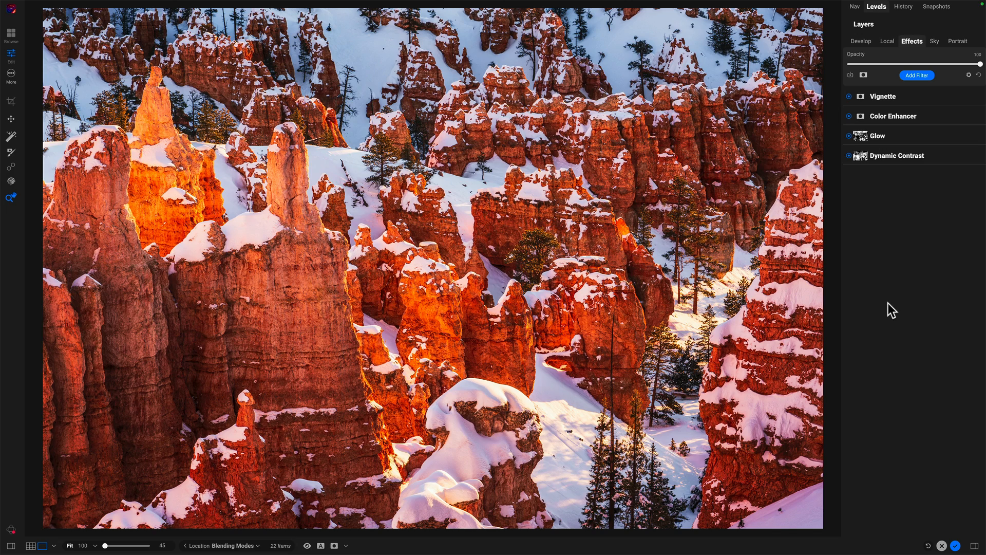
mouse_move(850, 78)
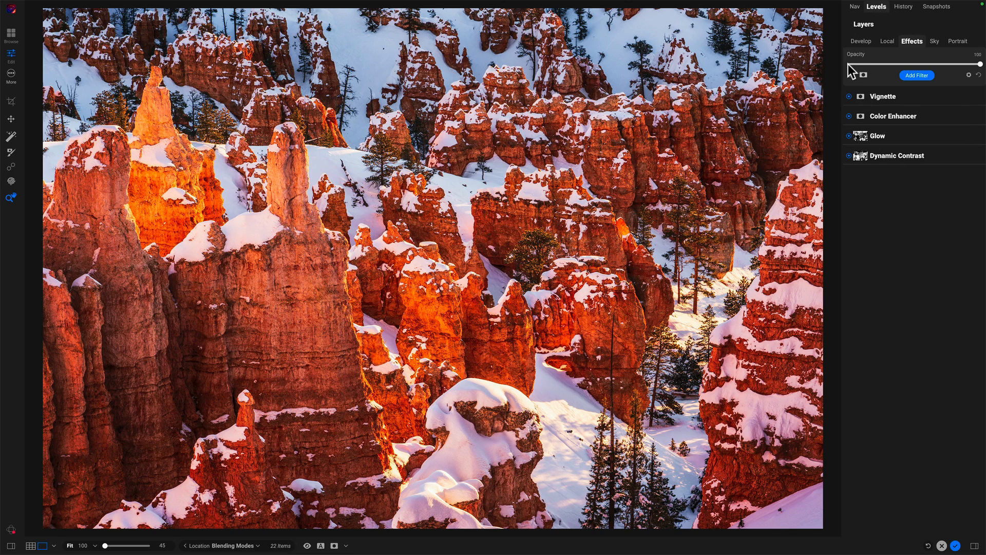
Fade the layer Opacity to 0 and back to 100 to compare the filter stack.
drag(979, 64, 846, 65)
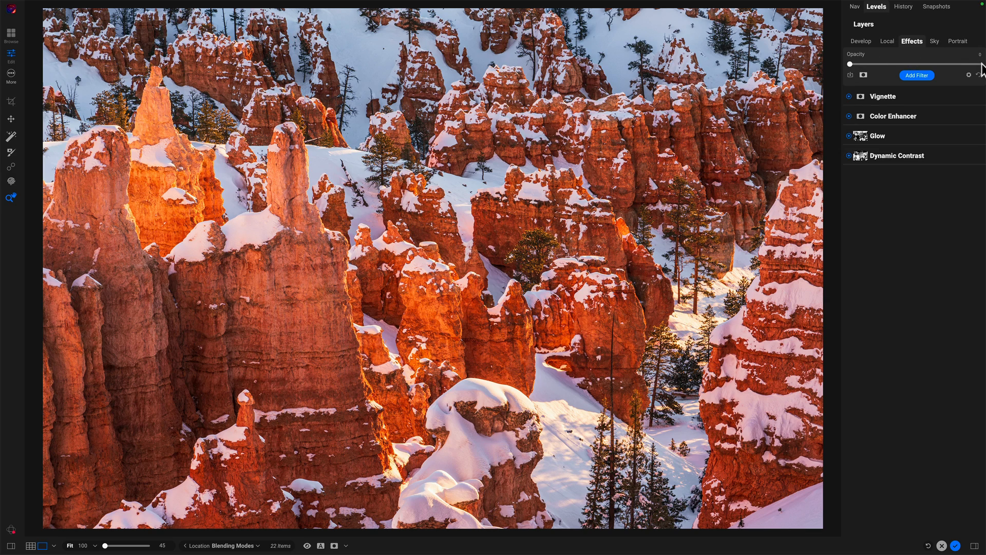
drag(850, 64, 980, 63)
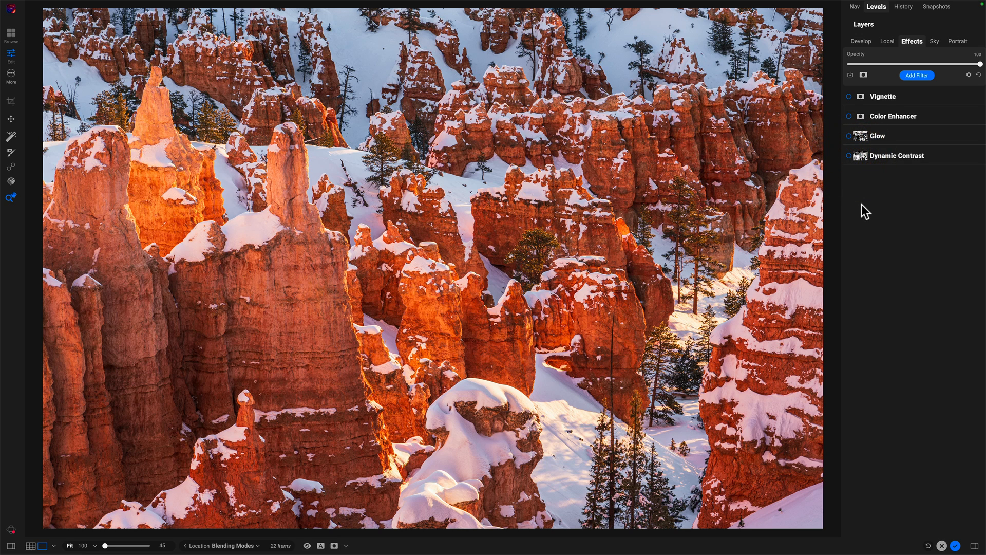
mouse_move(913, 181)
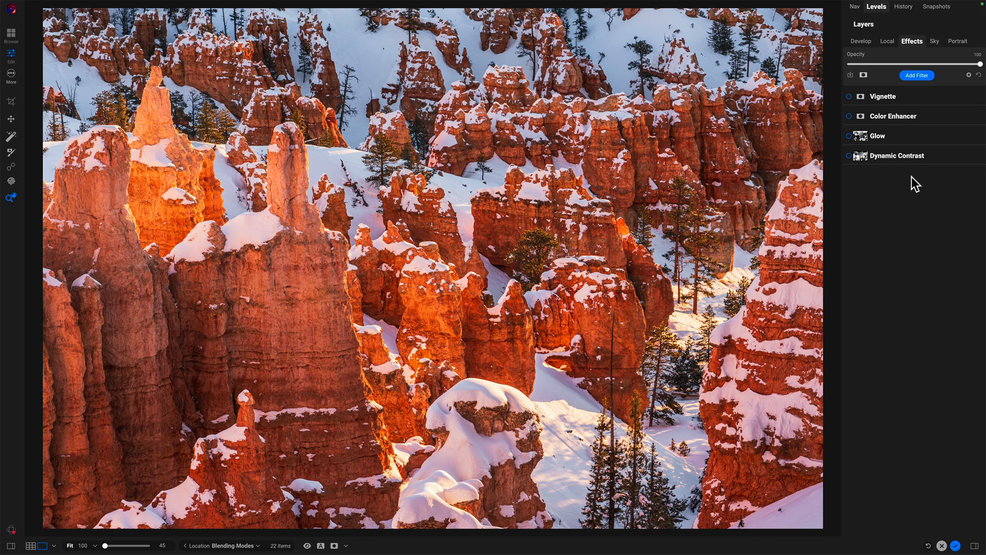
mouse_move(860, 175)
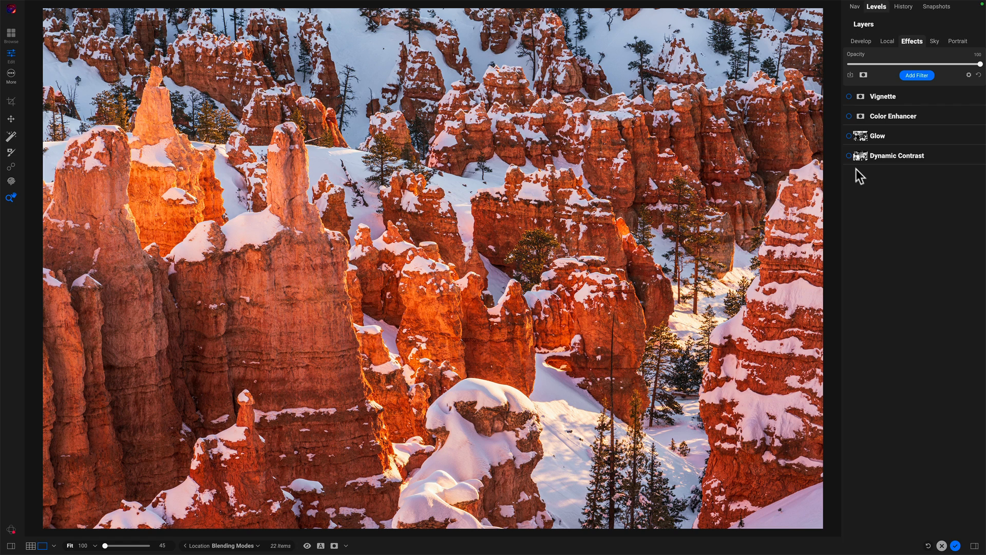
Re-enable Dynamic Contrast with a red colour-range mask, widening the range to 27.
click(896, 155)
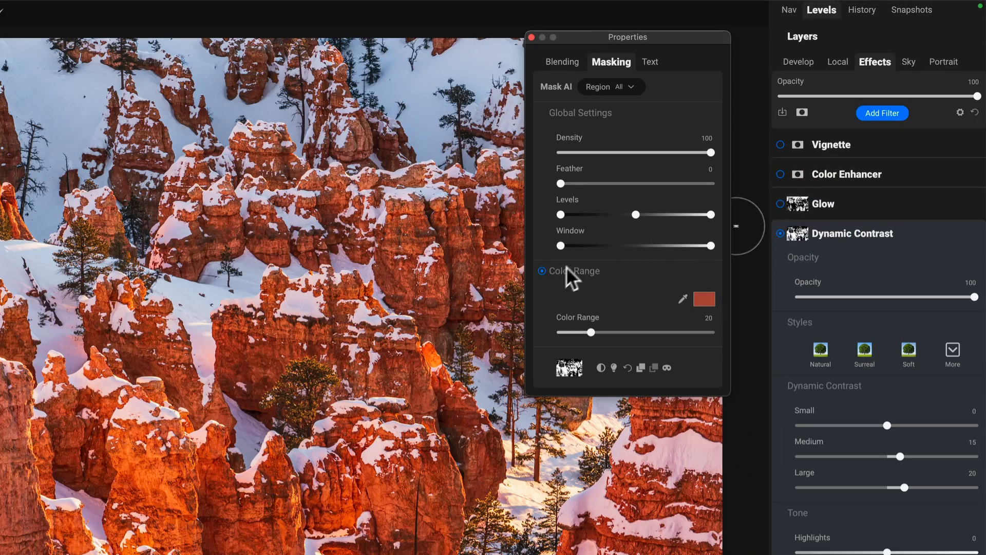
mouse_move(606, 323)
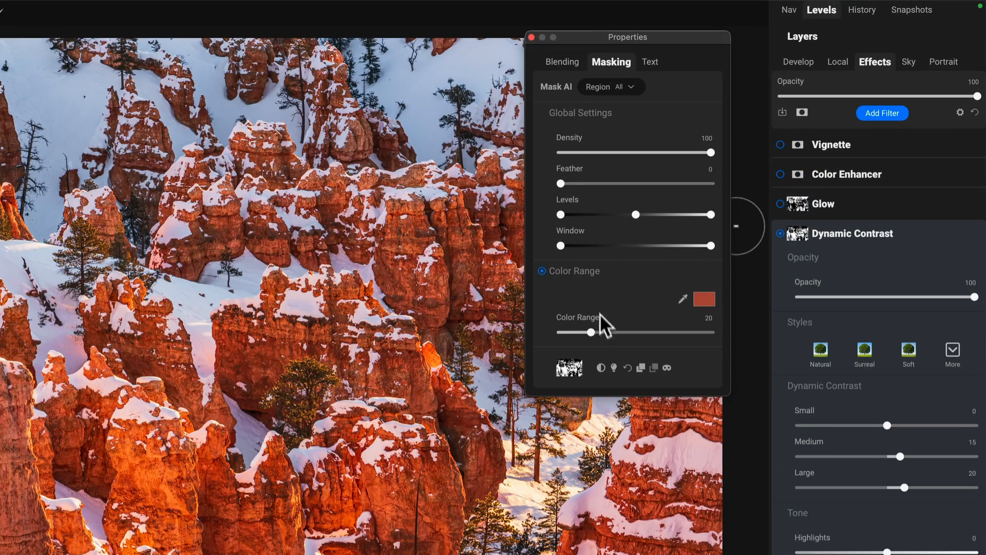
click(667, 367)
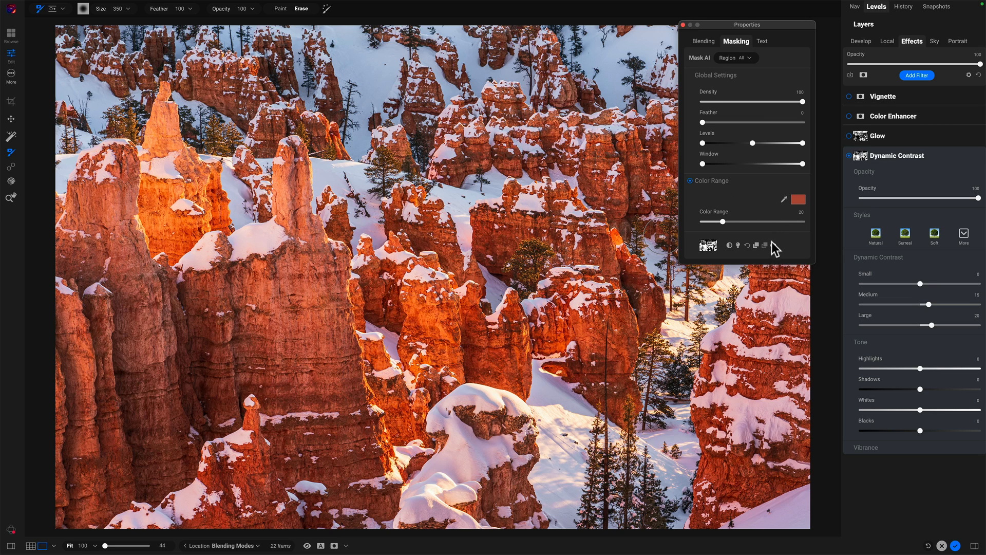
drag(721, 221, 729, 222)
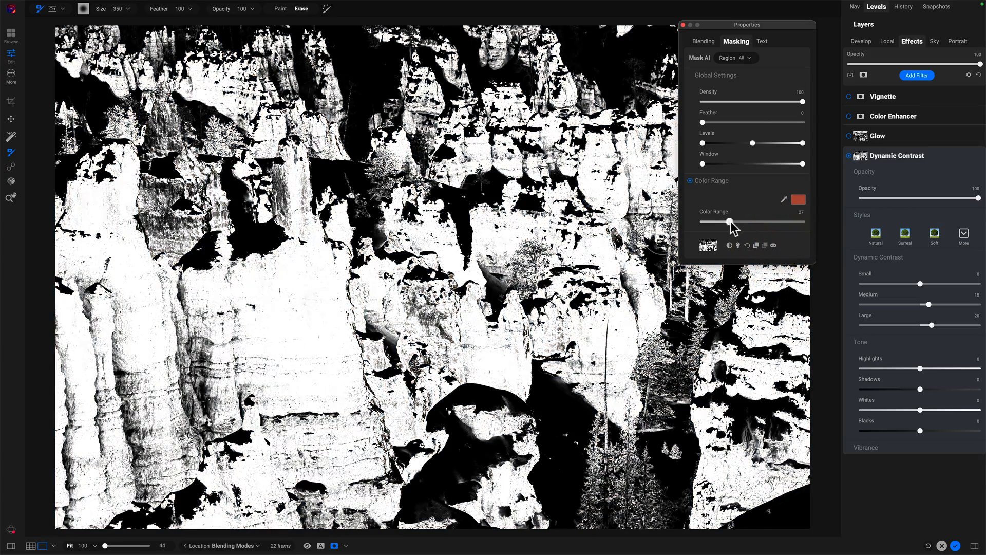
drag(729, 222, 723, 222)
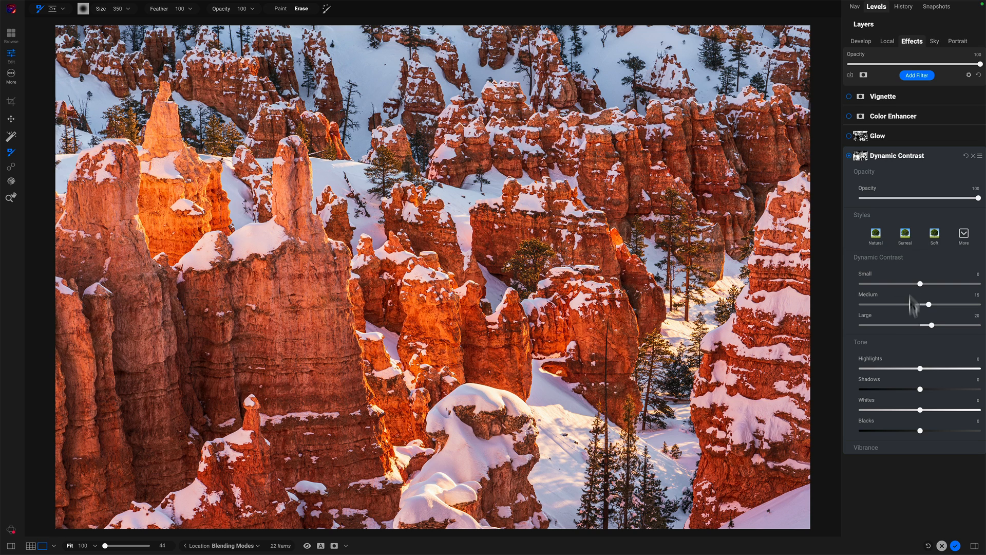
mouse_move(897, 216)
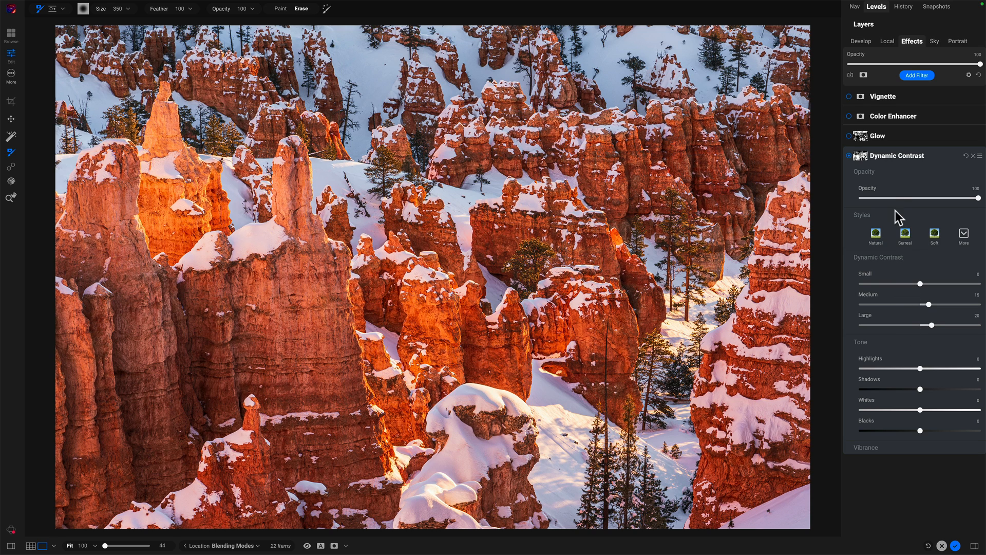
mouse_move(897, 157)
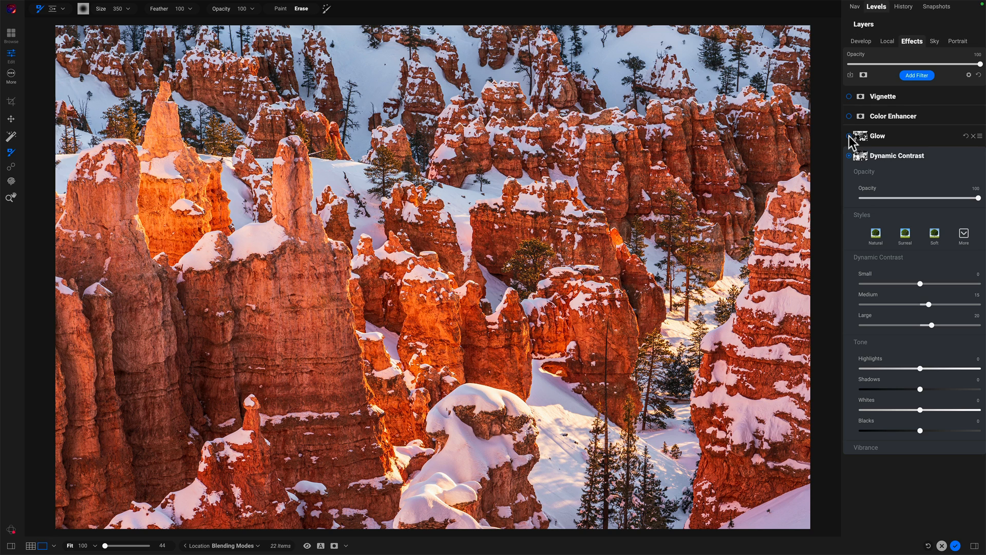
Expand Glow and switch it back on at opacity 29 in Softlight mode.
click(877, 136)
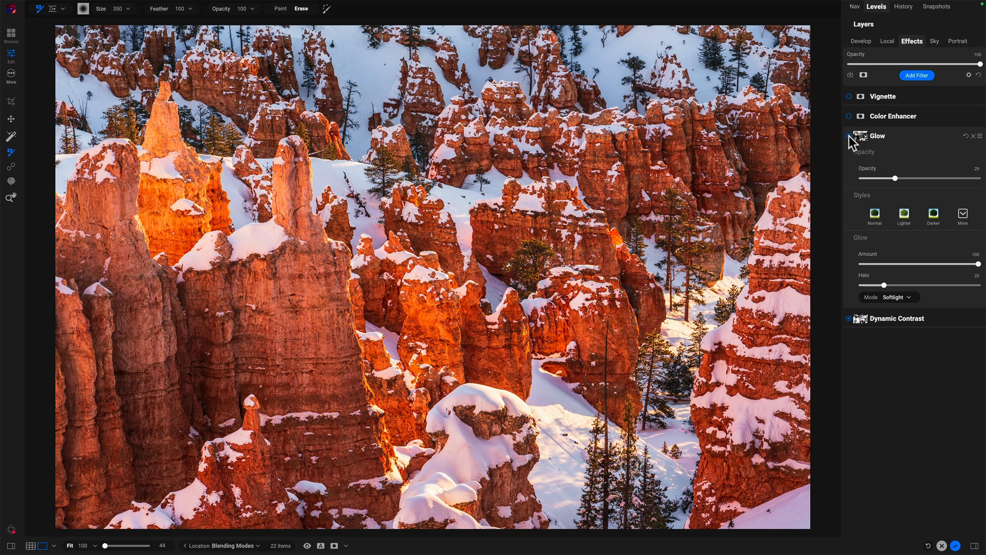
click(848, 137)
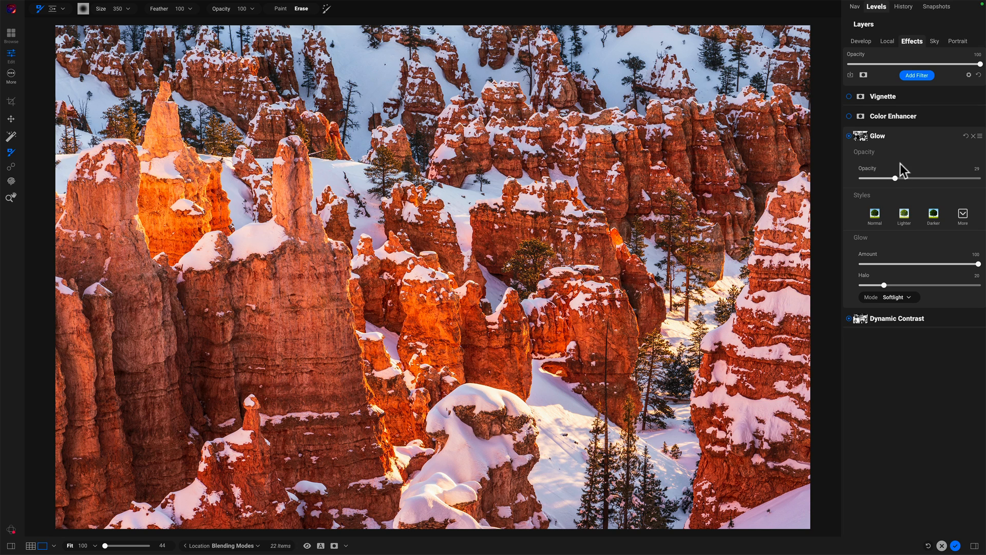
click(858, 137)
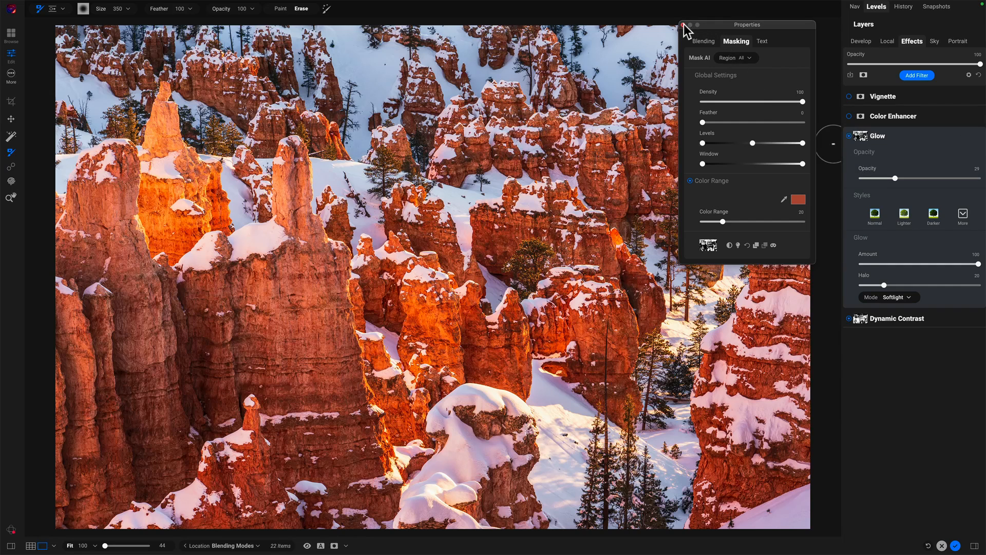
click(682, 24)
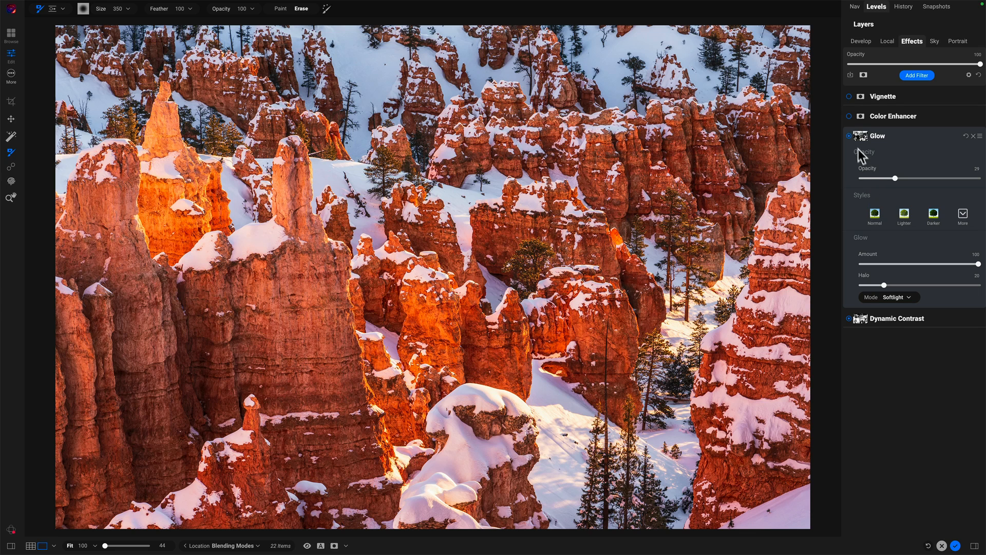
click(848, 136)
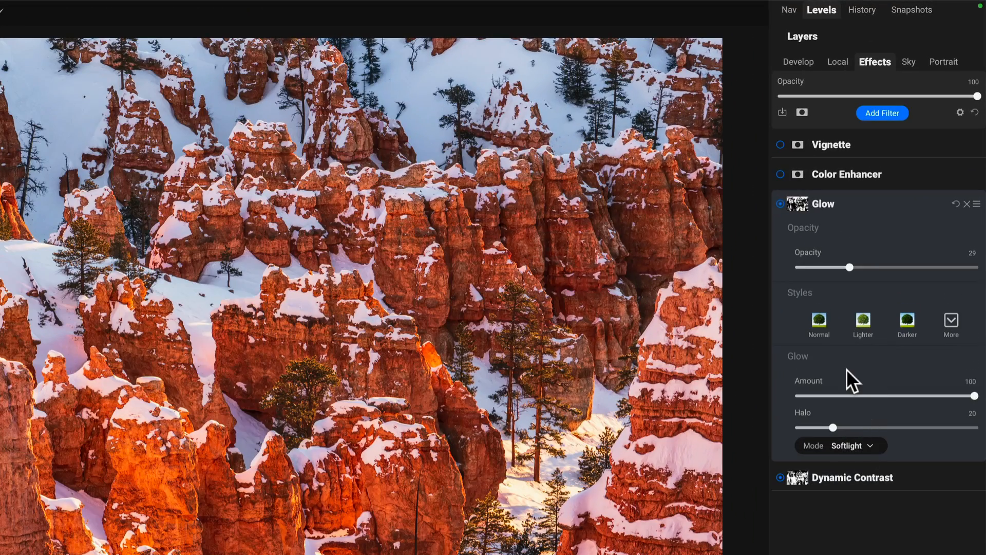
click(951, 320)
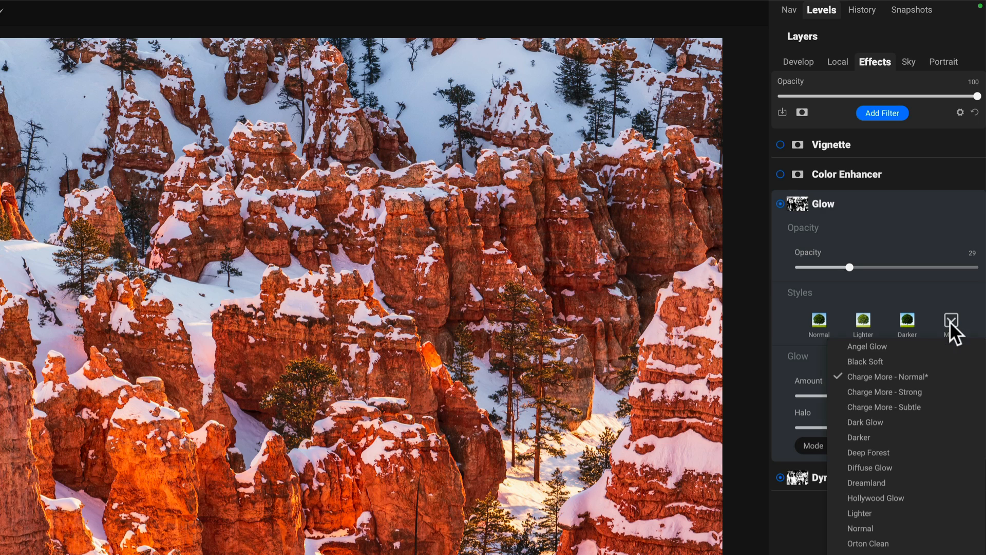
drag(848, 267, 977, 266)
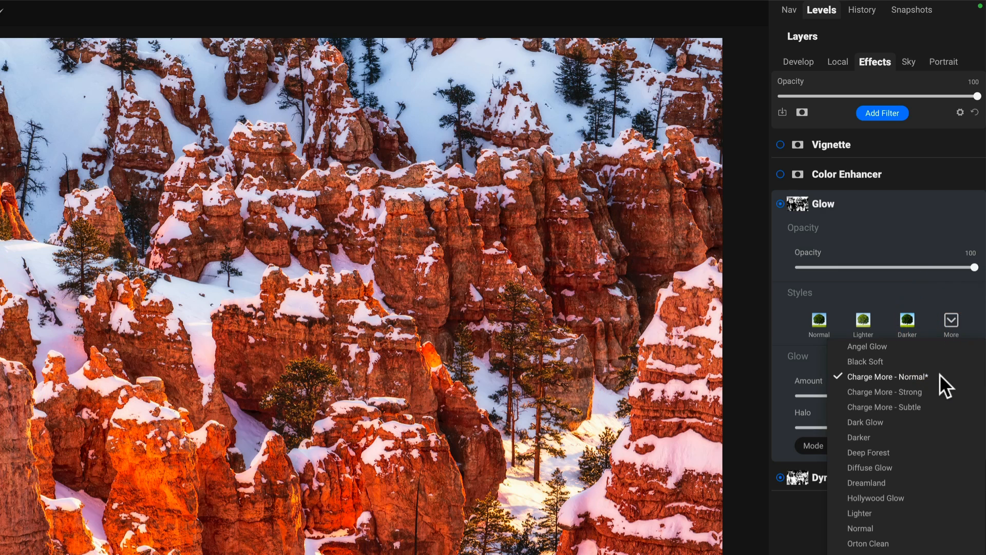
mouse_move(940, 400)
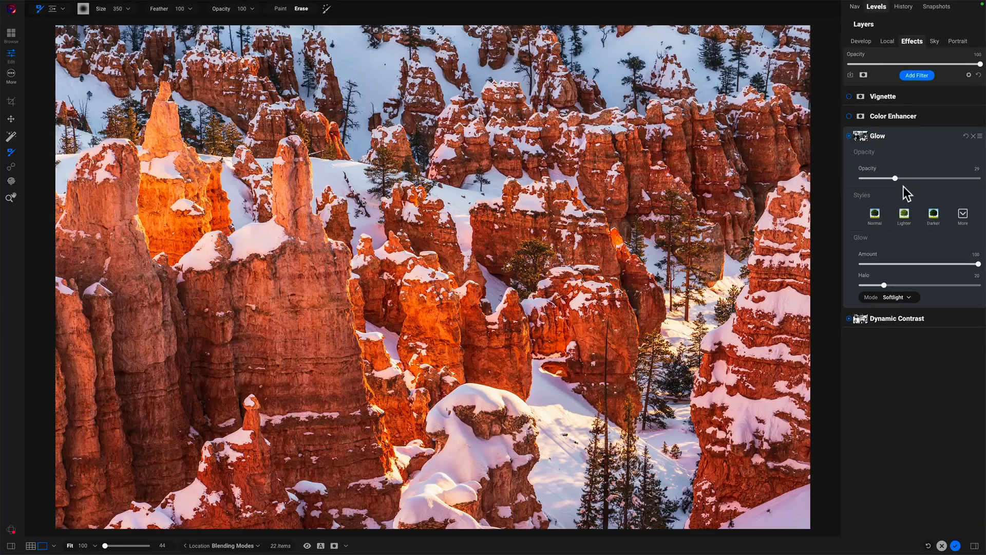
mouse_move(916, 178)
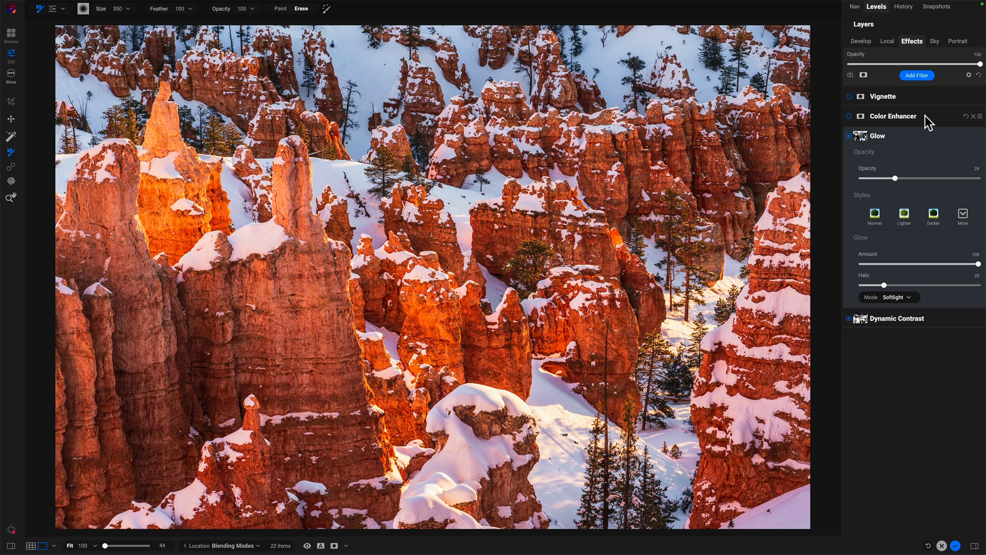
Show Color Enhancer's Blending properties (Overlay, opacity 15) and toggle the filter to compare.
click(894, 115)
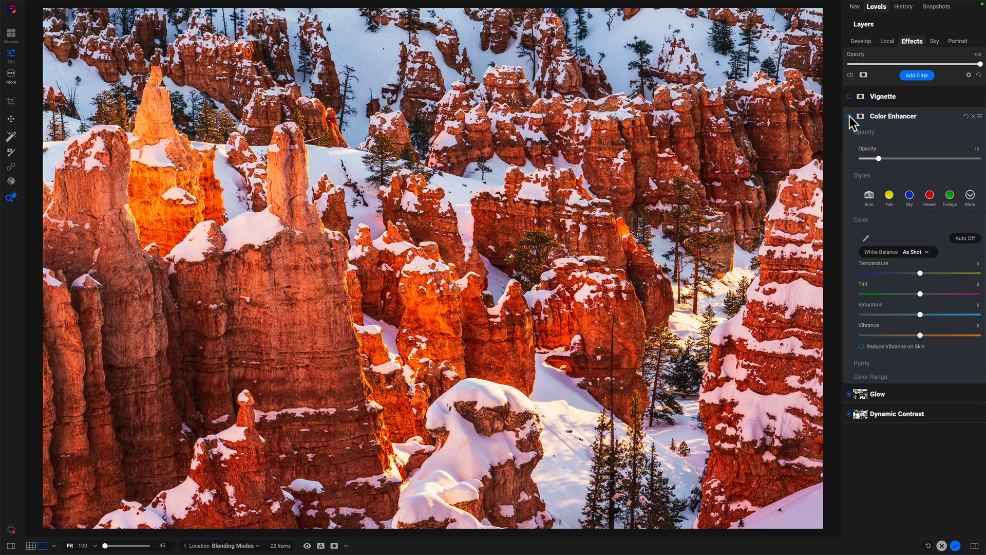
mouse_move(890, 224)
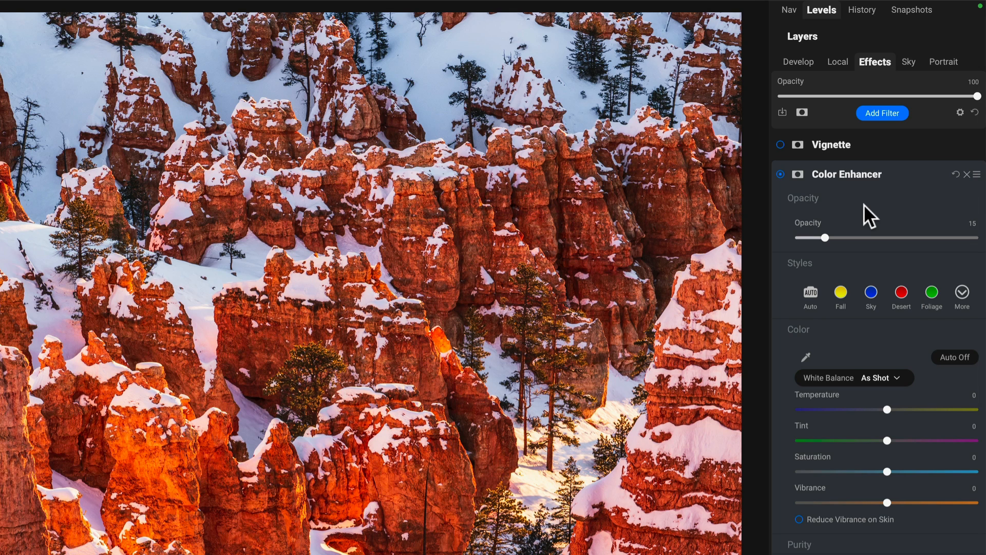
mouse_move(857, 242)
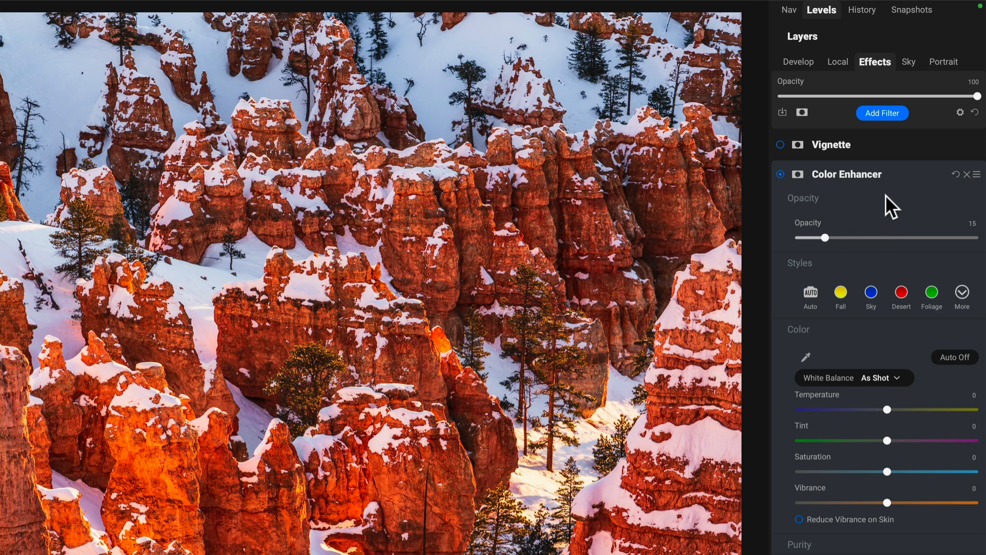
click(976, 174)
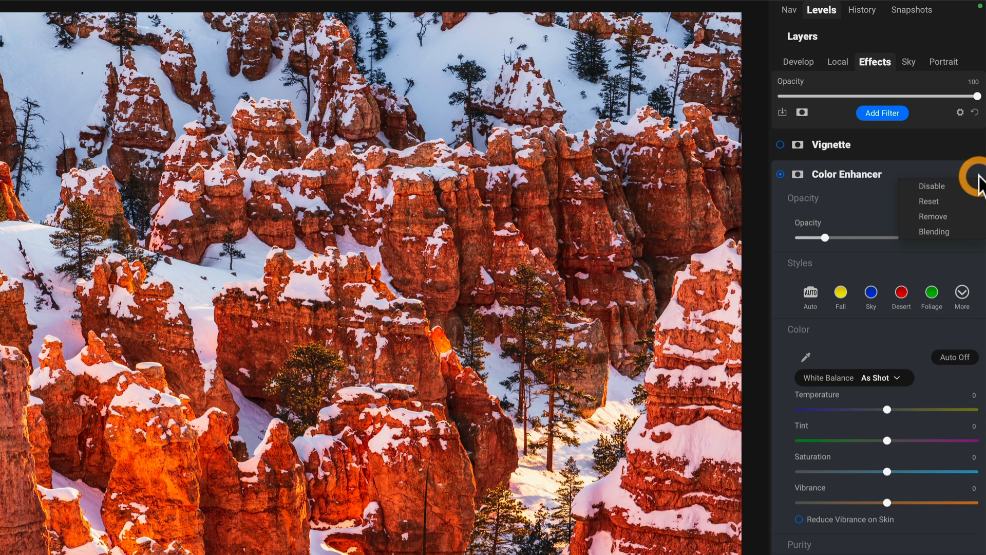
click(934, 231)
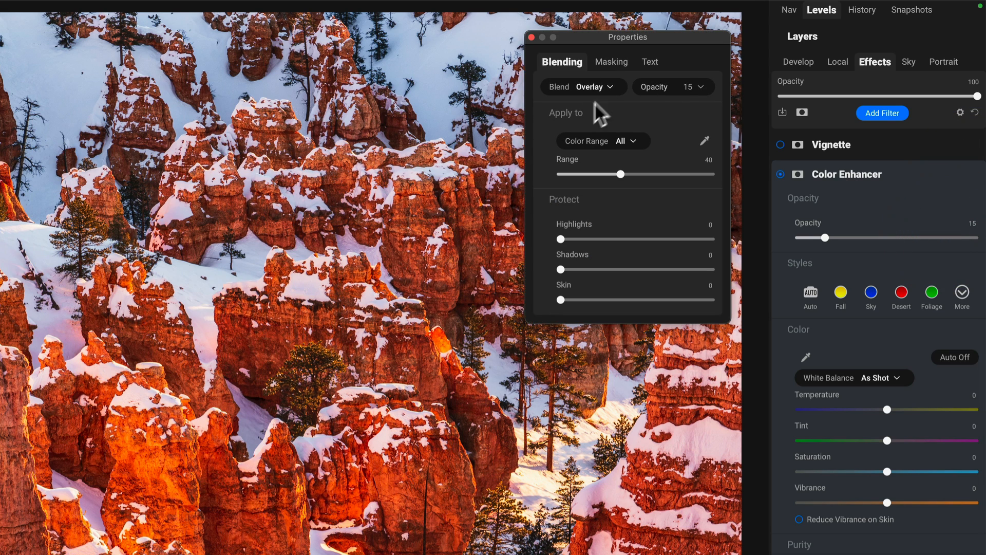
click(780, 173)
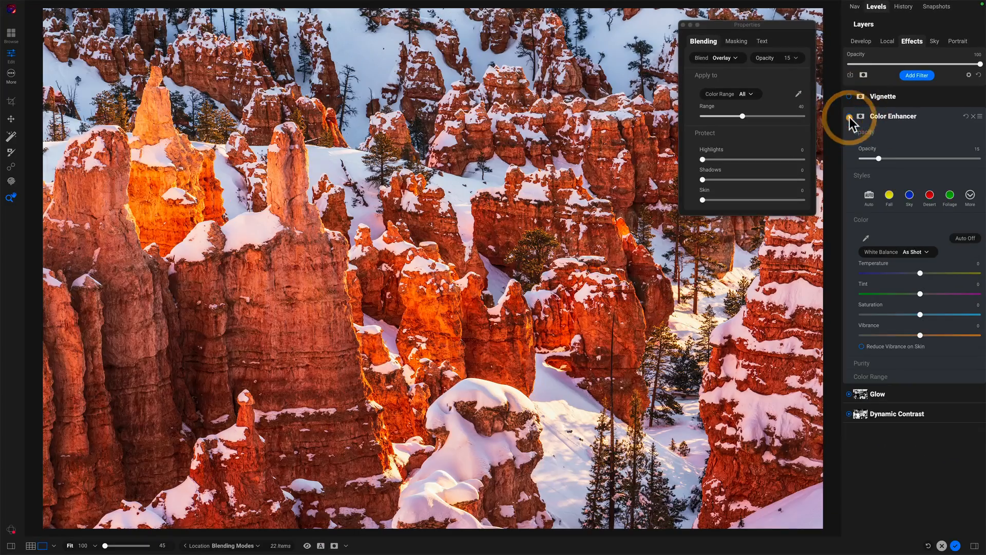
click(849, 116)
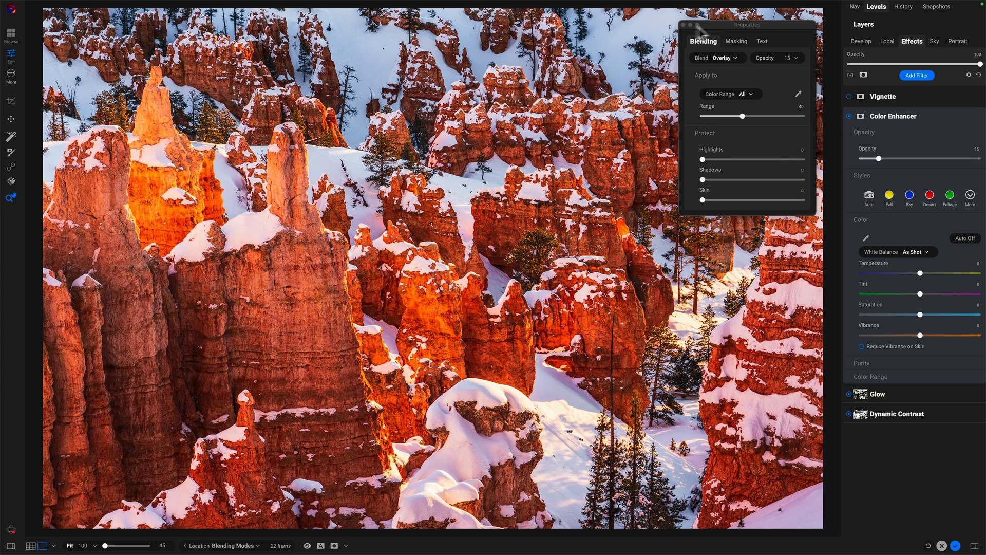
Re-enable the Vignette filter and return the whole stack's opacity to 100.
click(851, 96)
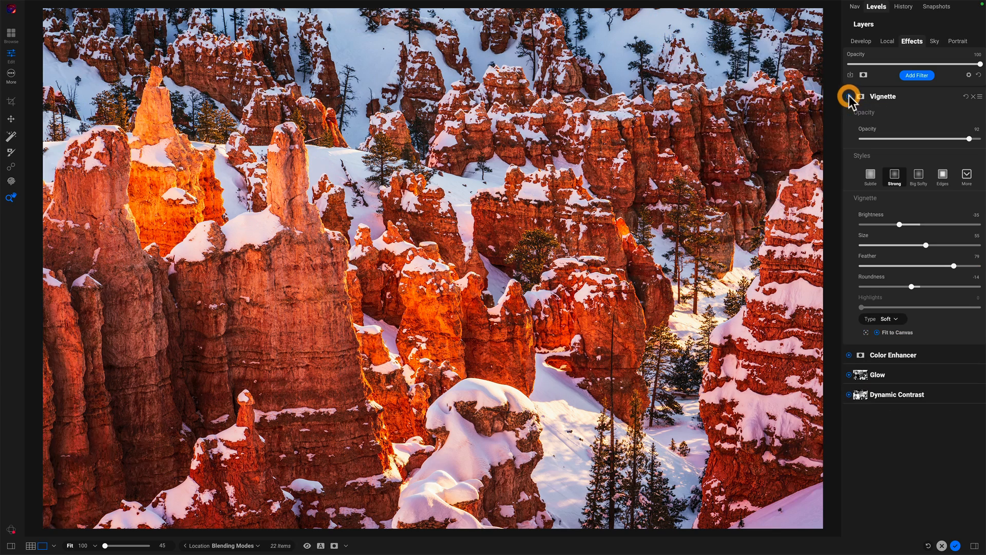
click(848, 97)
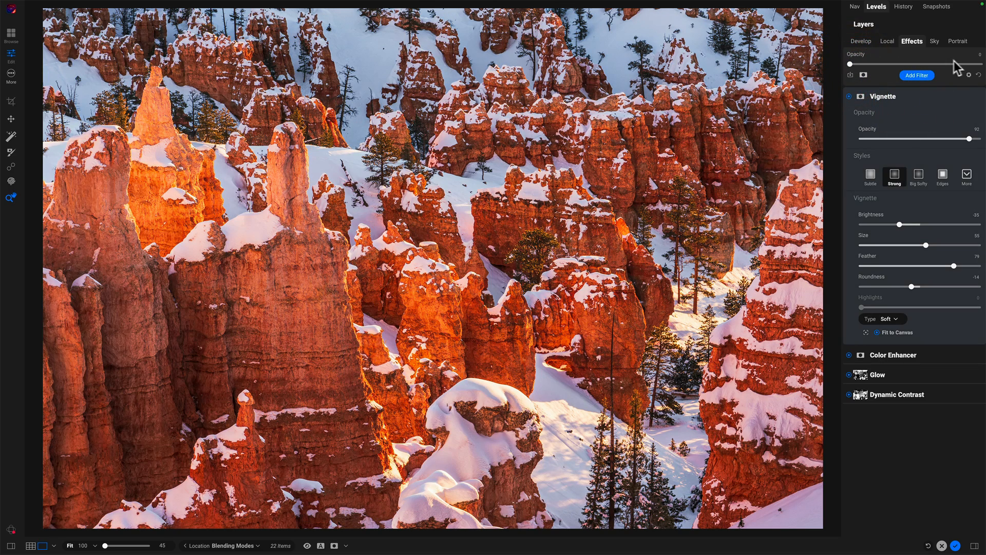
mouse_move(981, 76)
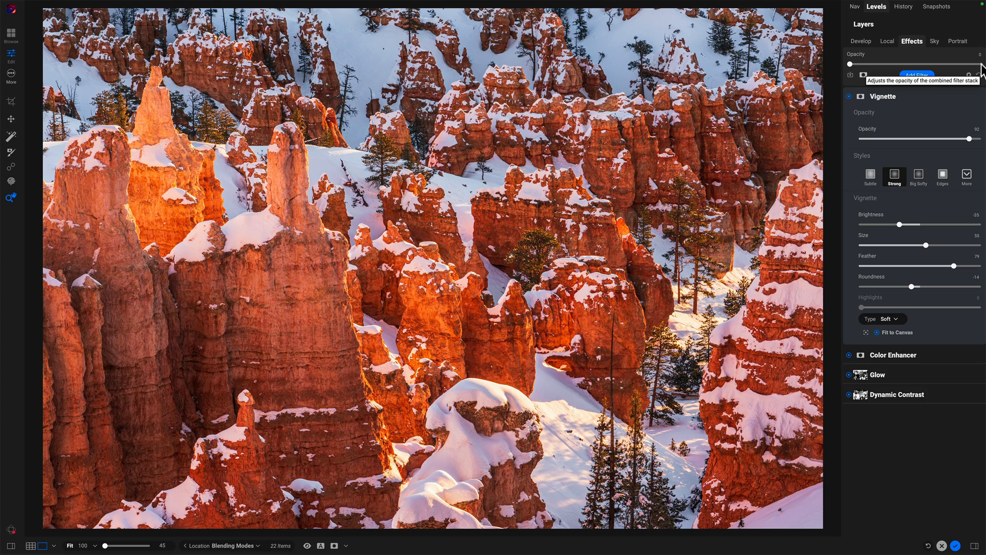
drag(851, 64, 974, 64)
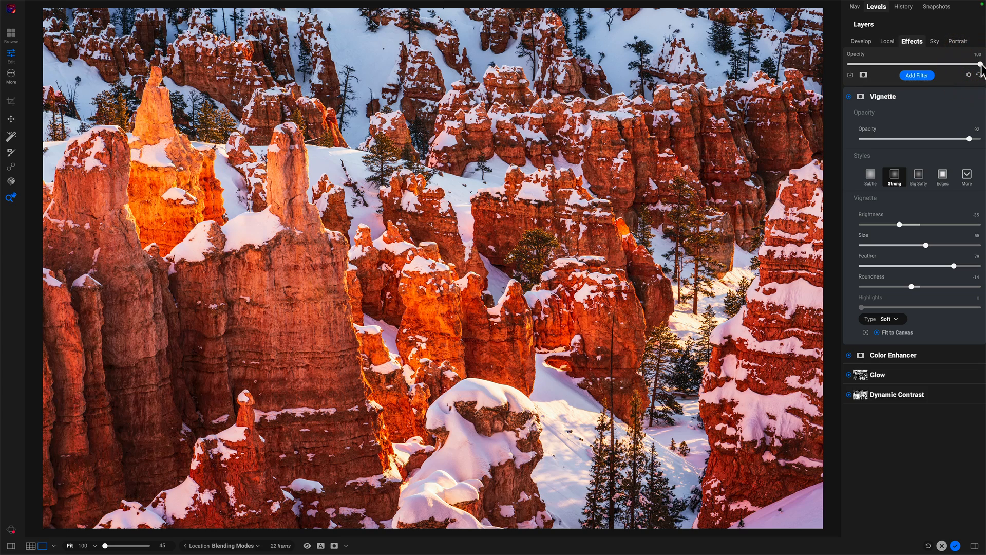